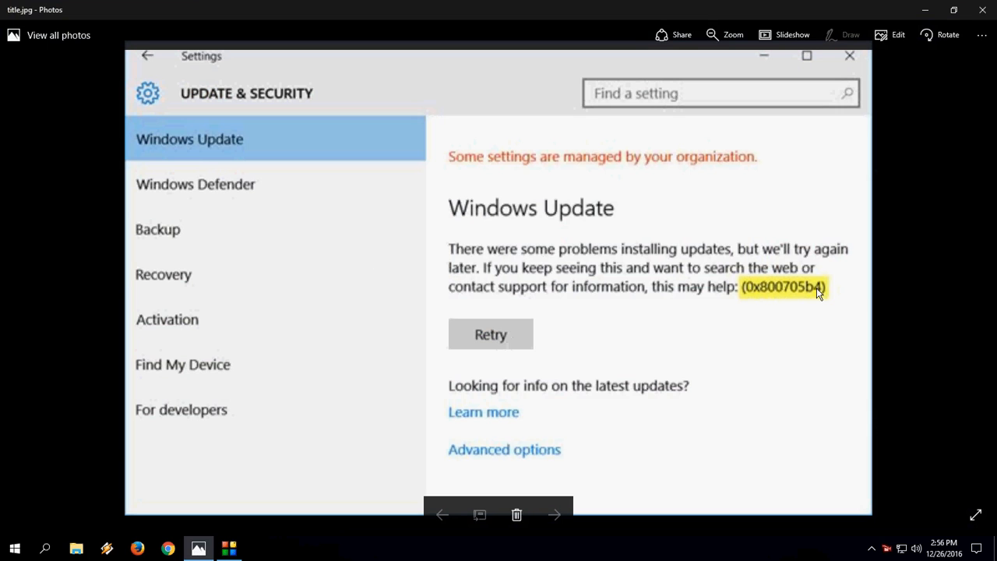
{"action": "mouse_move", "coordinate": [720, 246]}
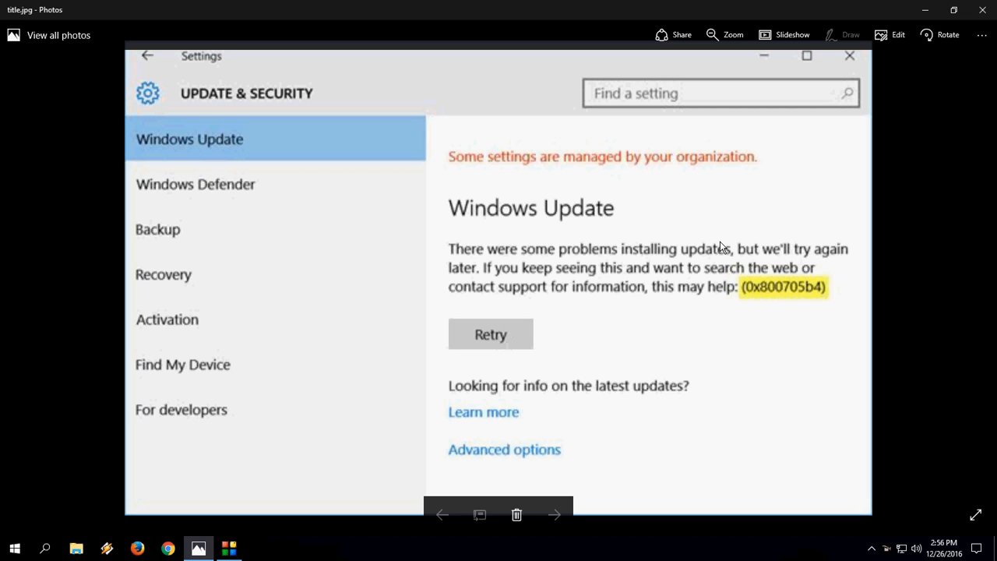
{"action": "mouse_move", "coordinate": [923, 6]}
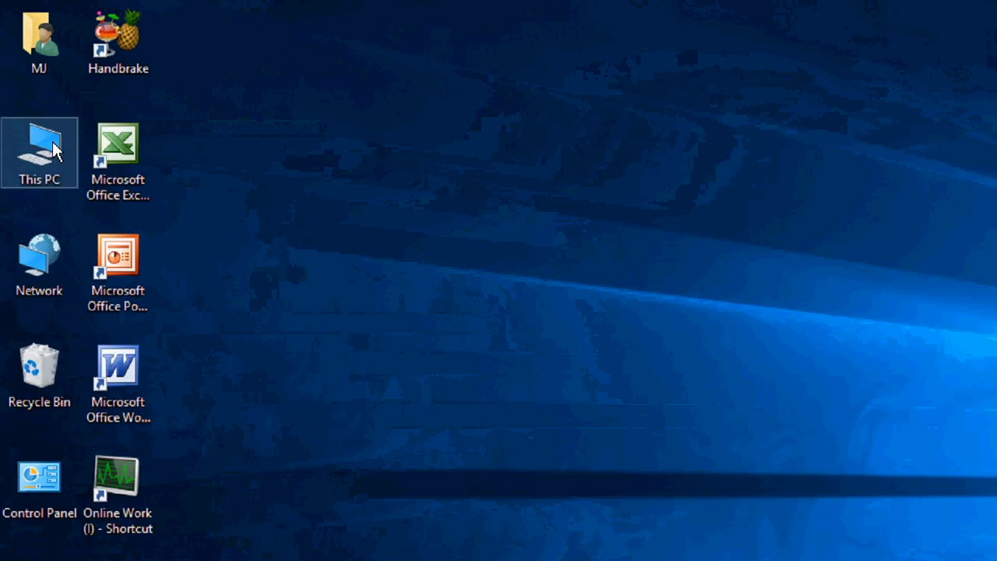
Browse from This PC through C:\Windows into the SoftwareDistribution folder
{"action": "double_click", "coordinate": [39, 153]}
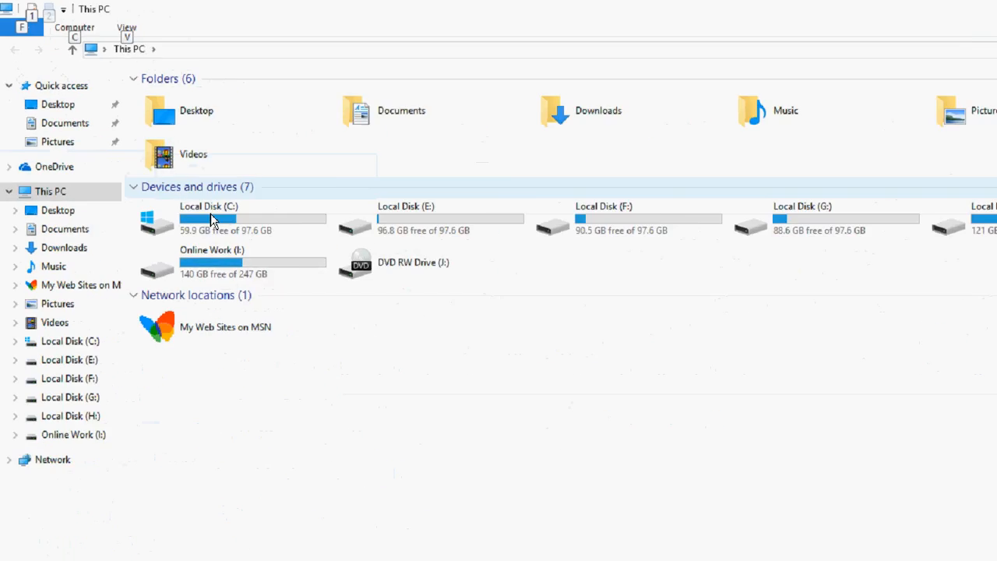
{"action": "double_click", "coordinate": [209, 221]}
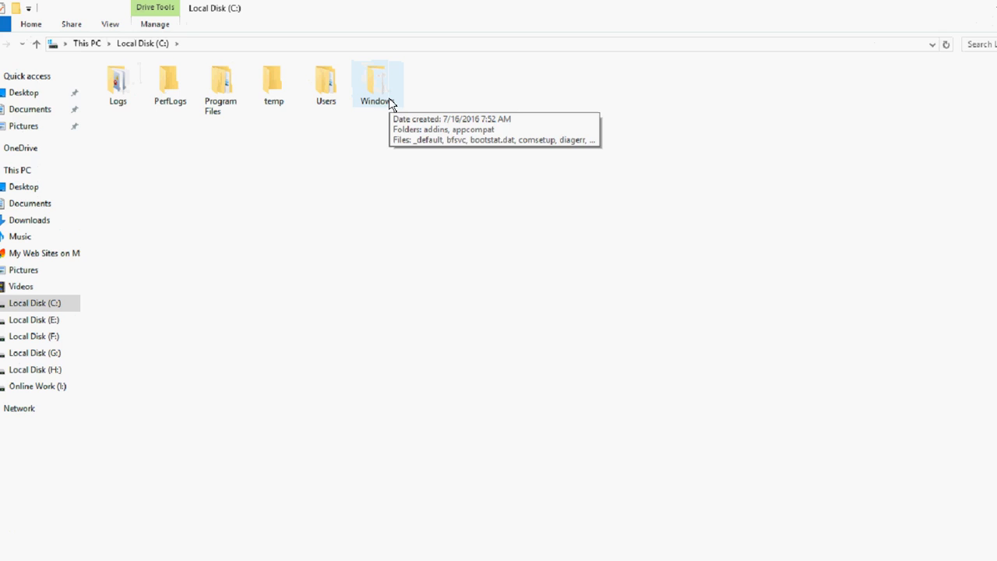
{"action": "double_click", "coordinate": [377, 81]}
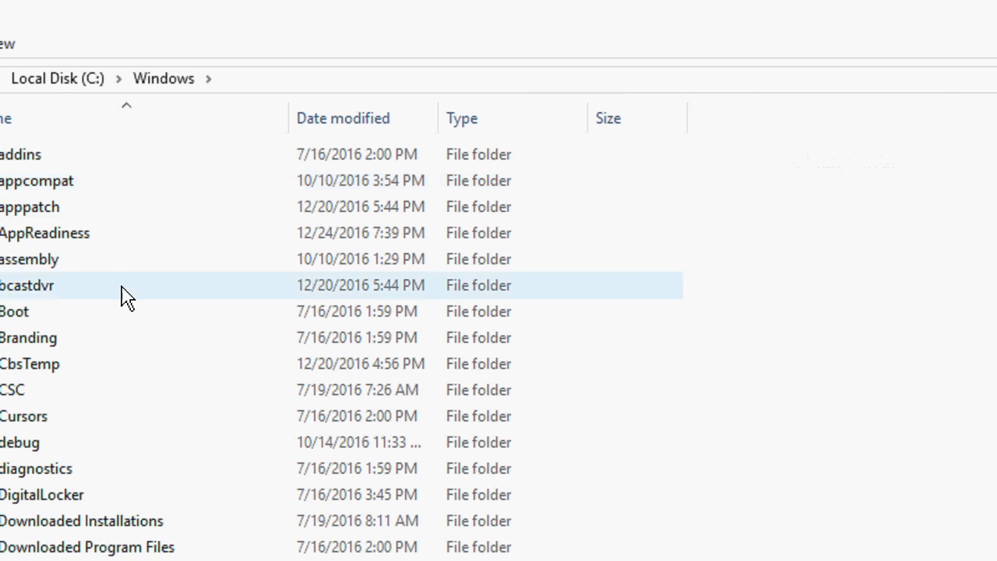
{"action": "scroll", "scroll_direction": "down", "scroll_amount": 3}
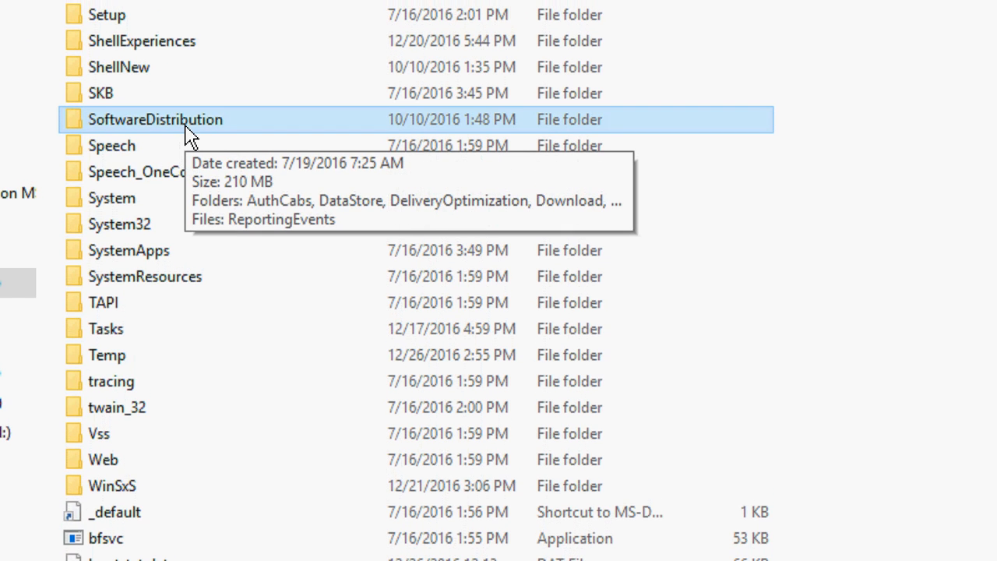
{"action": "double_click", "coordinate": [156, 118]}
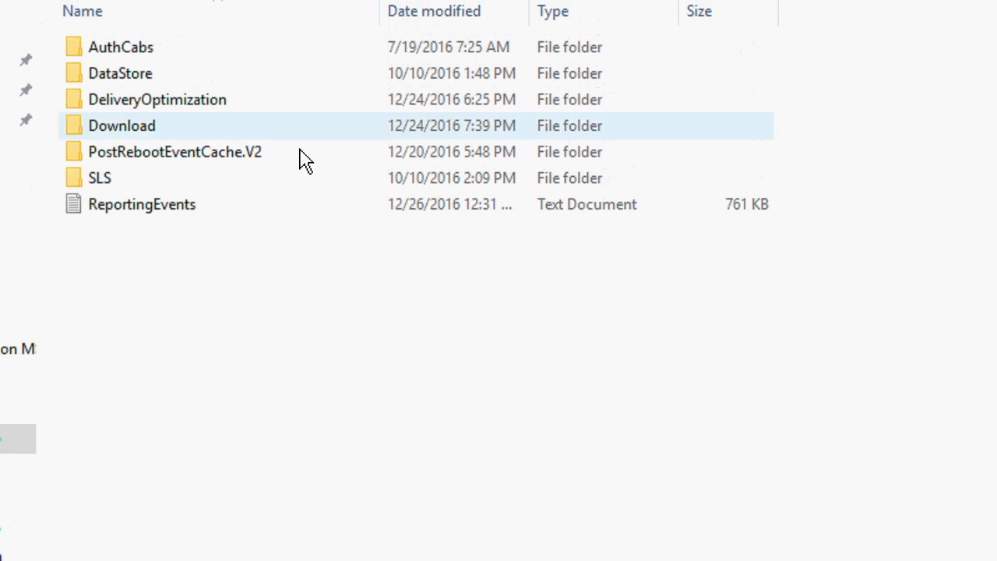
Select all SoftwareDistribution items and grant administrator permission to delete them
{"action": "key", "text": "ctrl+a"}
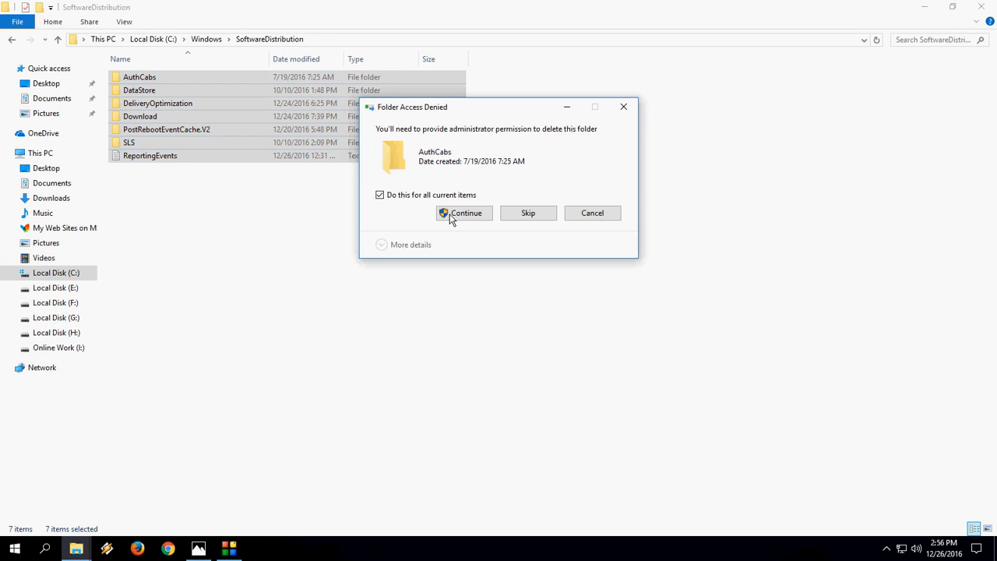
{"action": "left_click", "coordinate": [465, 212]}
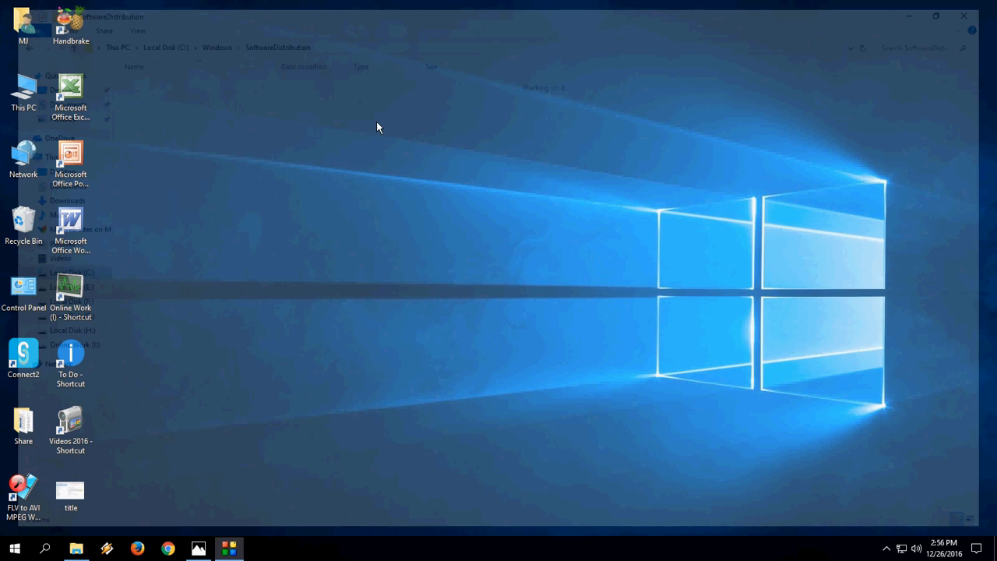
{"action": "left_click", "coordinate": [963, 16]}
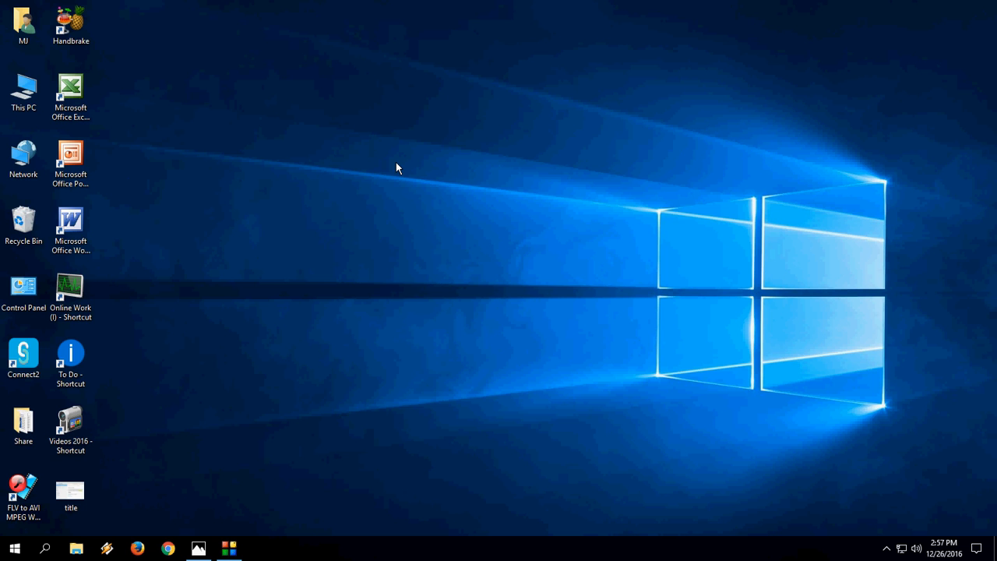
Search the Start menu for 'system' to launch System Configuration
{"action": "left_click", "coordinate": [14, 548]}
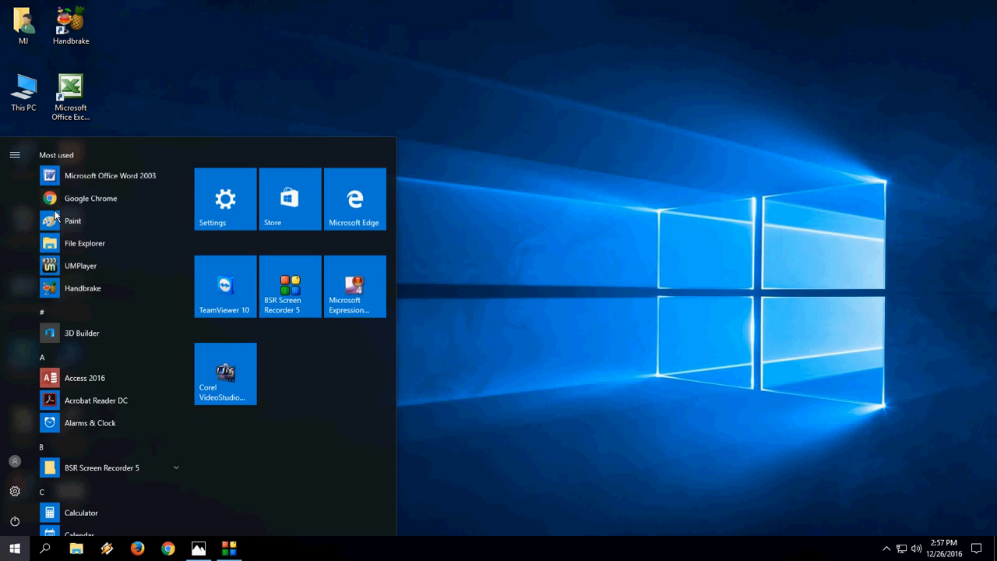
{"action": "type", "text": "system"}
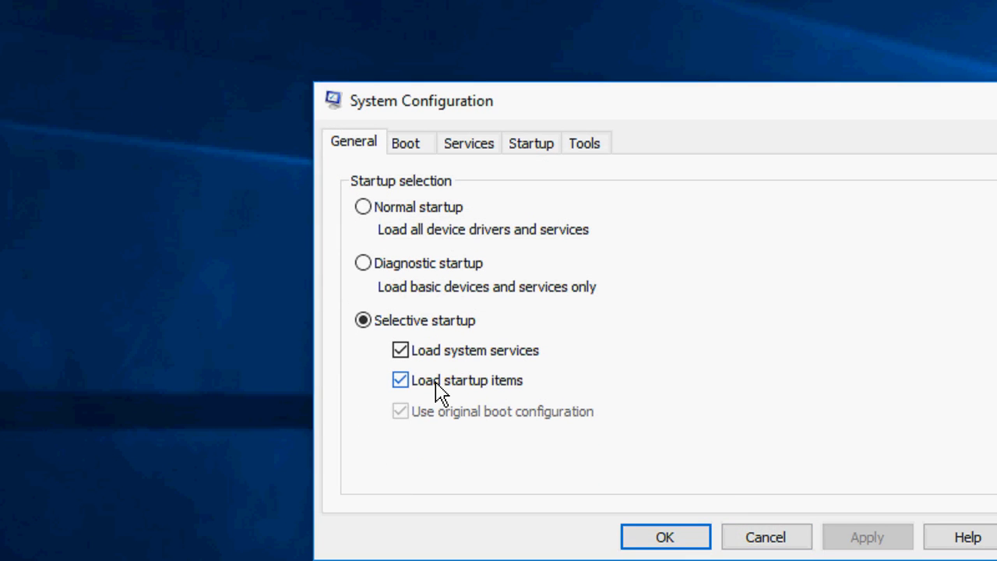
Uncheck Load startup items under Selective startup on the General tab
{"action": "left_click", "coordinate": [399, 380]}
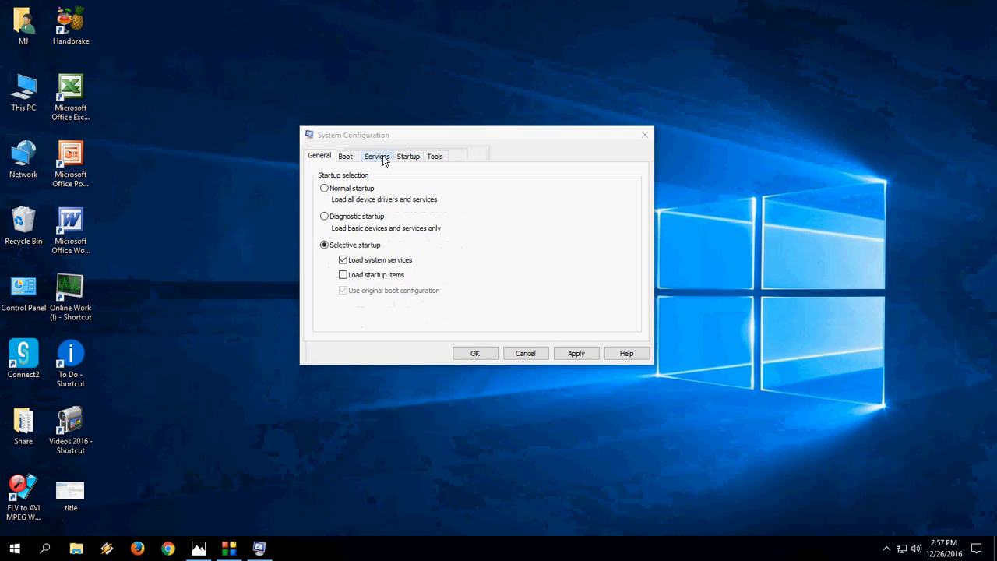
Hide all Microsoft services in the Services list, leaving only third-party ones
{"action": "left_click", "coordinate": [377, 156]}
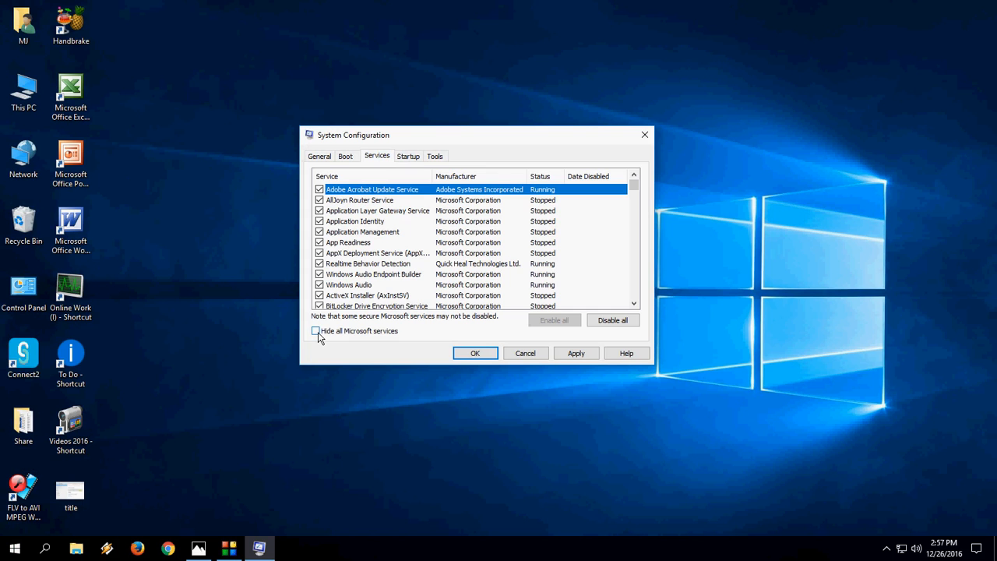
{"action": "left_click", "coordinate": [317, 330]}
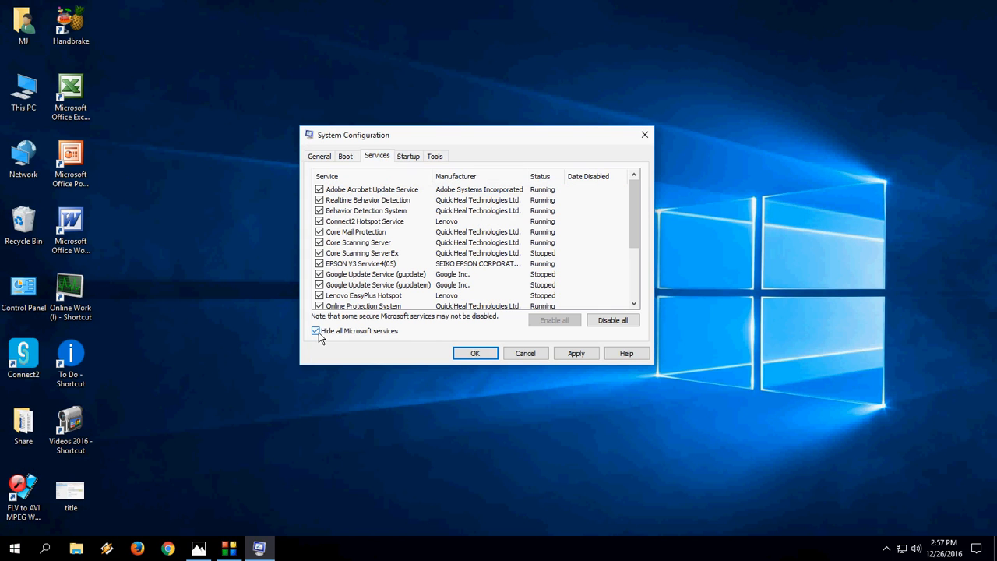
{"action": "mouse_move", "coordinate": [612, 321]}
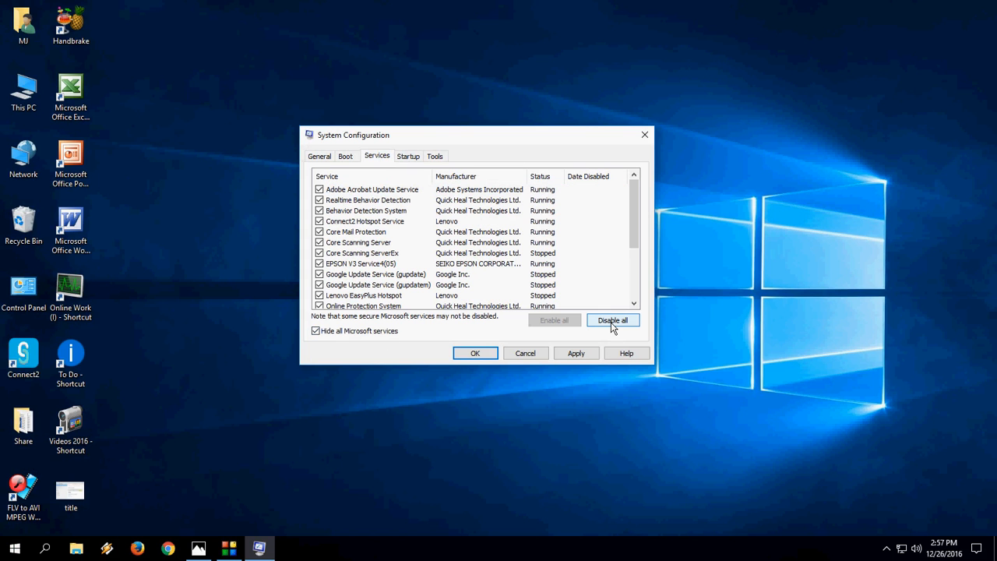